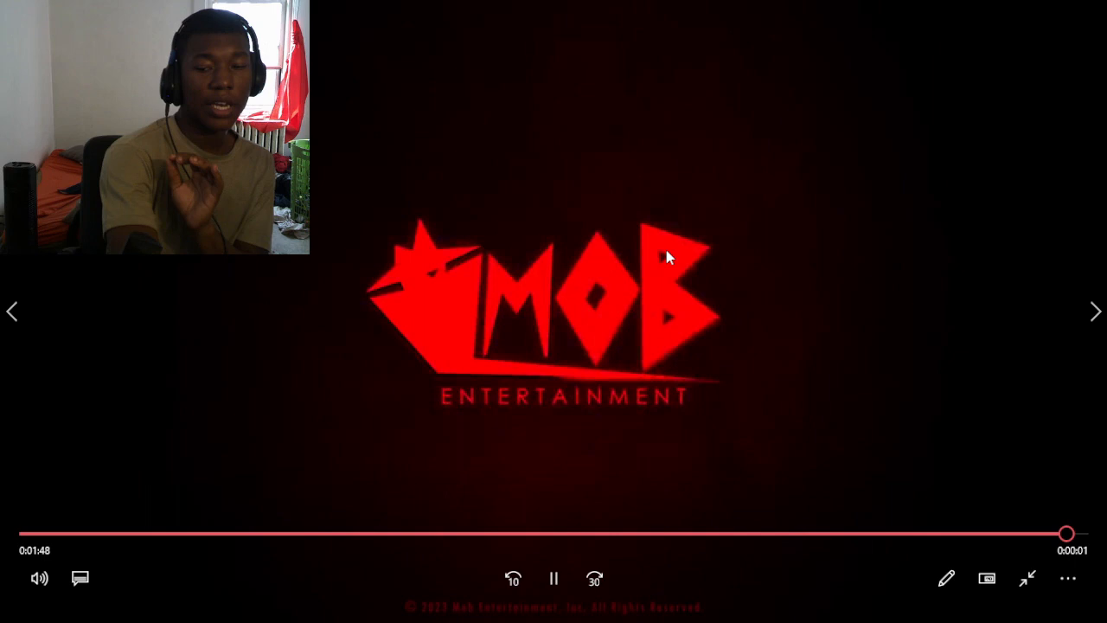
# Pause on the MOB Entertainment end card and scrub back to the glowing red face scene.
pyautogui.click(554, 578)
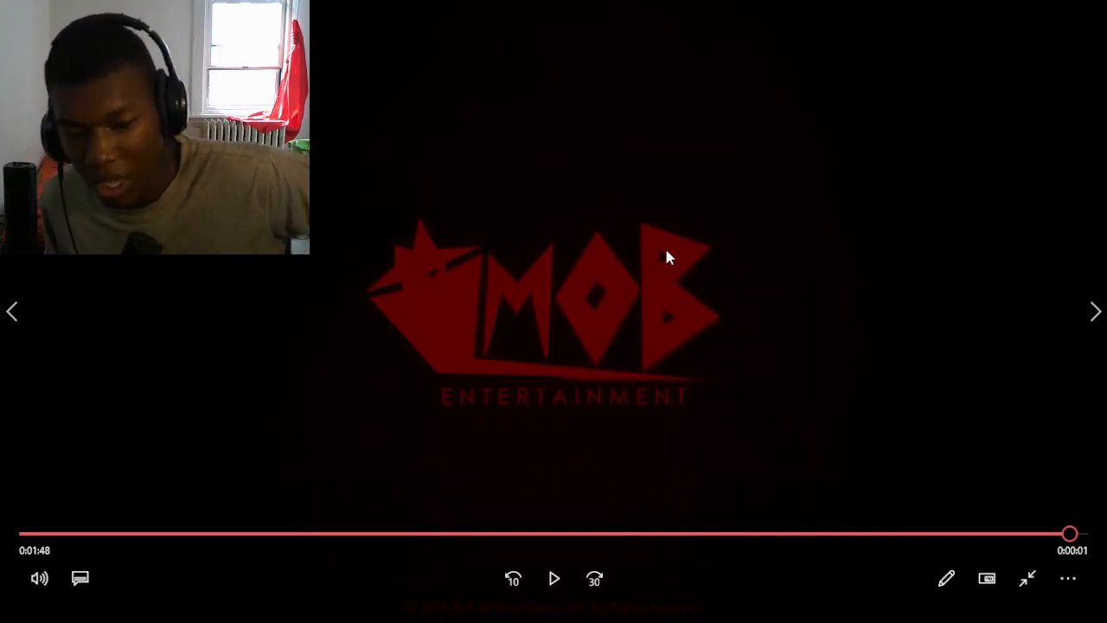
pyautogui.moveTo(1070, 533); pyautogui.dragTo(816, 533)
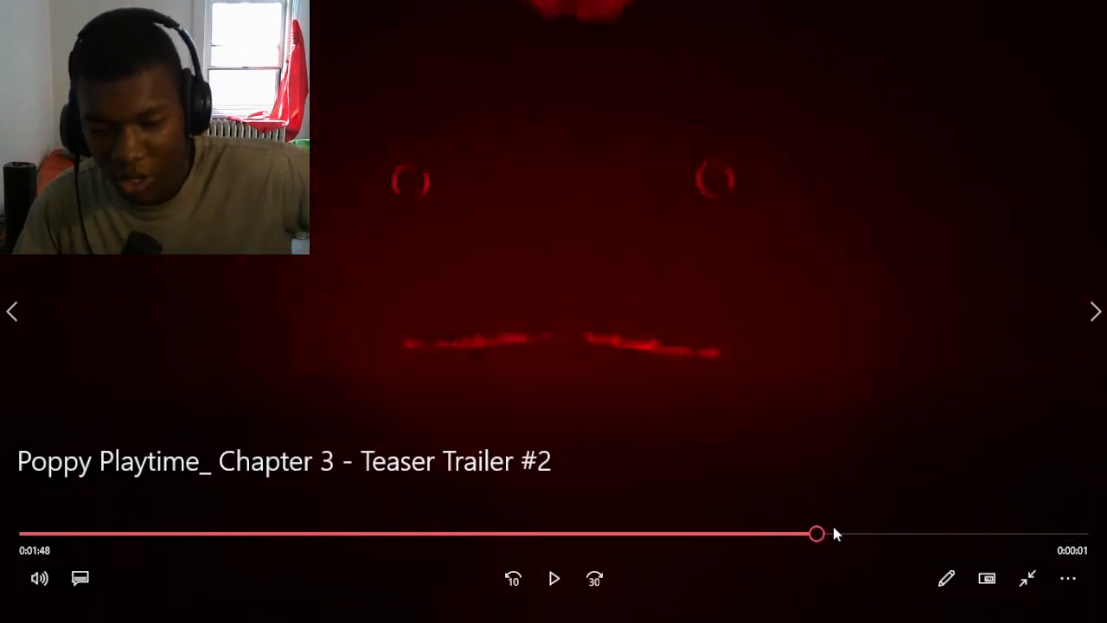